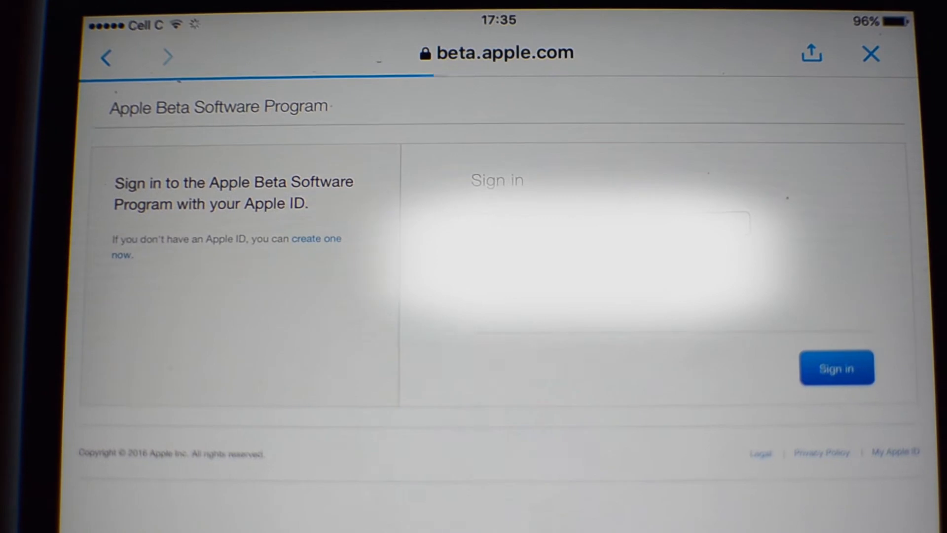
Sign in to the Apple Beta Software Program and choose iOS under Enroll Your Devices
{"action": "left_click", "coordinate": [836, 367]}
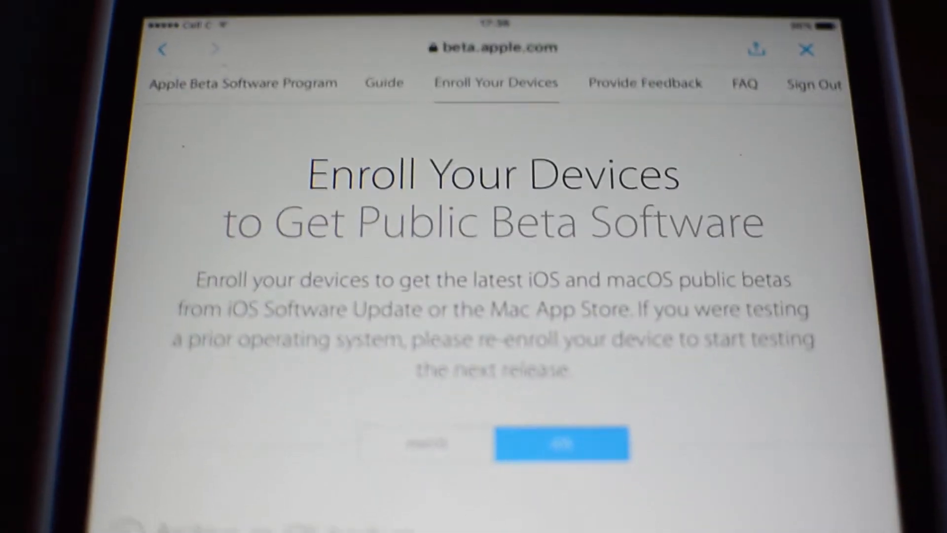
{"action": "scroll", "scroll_direction": "down", "scroll_amount": 3}
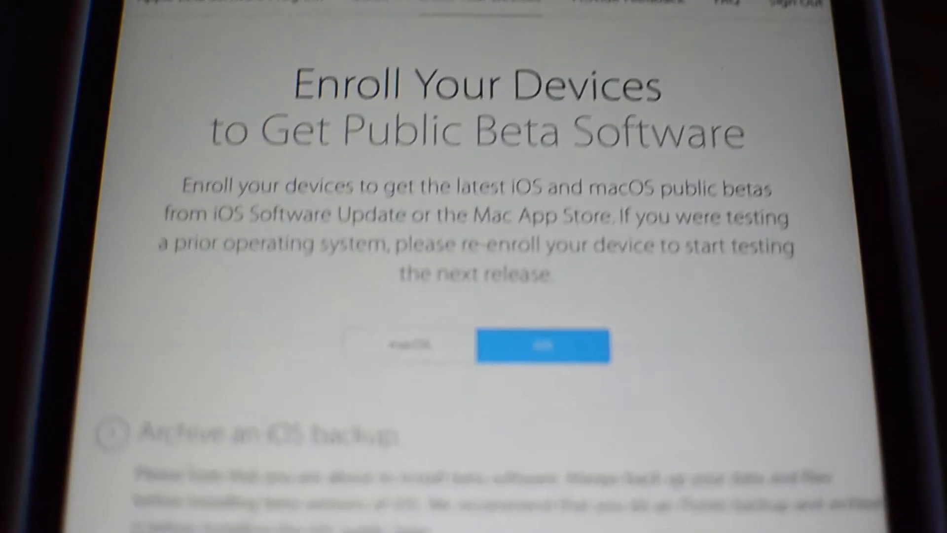
{"action": "left_click", "coordinate": [541, 345]}
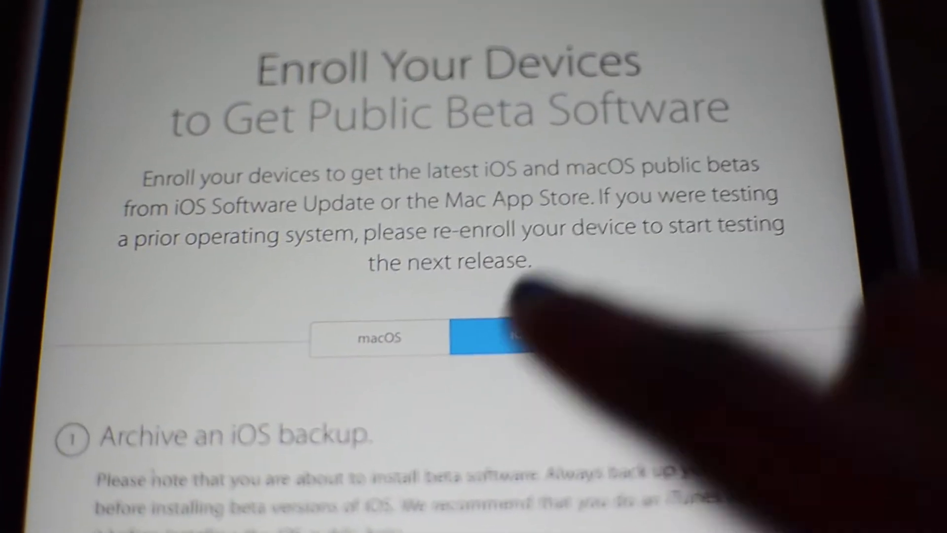
Reach the 'Archive an iOS backup with iTunes' guide further down the enrollment page
{"action": "scroll", "scroll_direction": "down", "scroll_amount": 3}
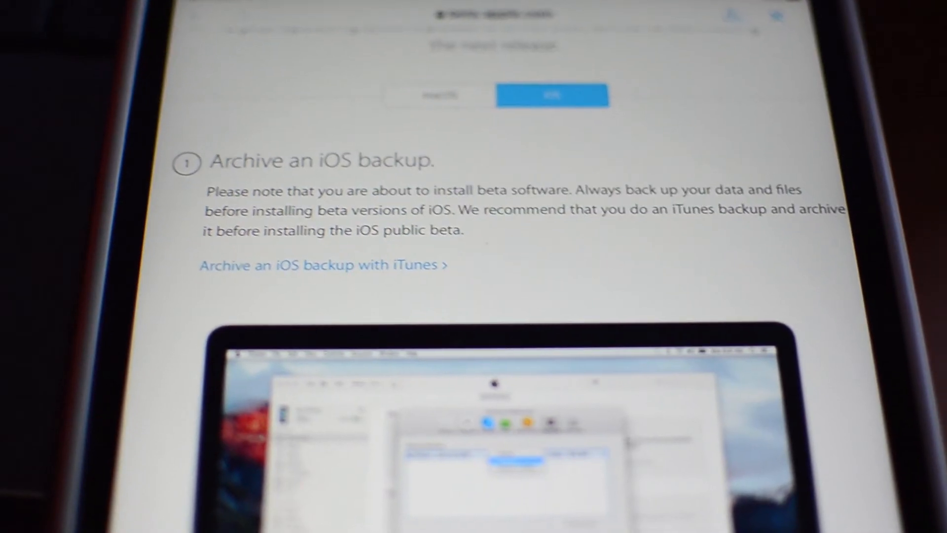
{"action": "scroll", "scroll_direction": "down", "scroll_amount": 3}
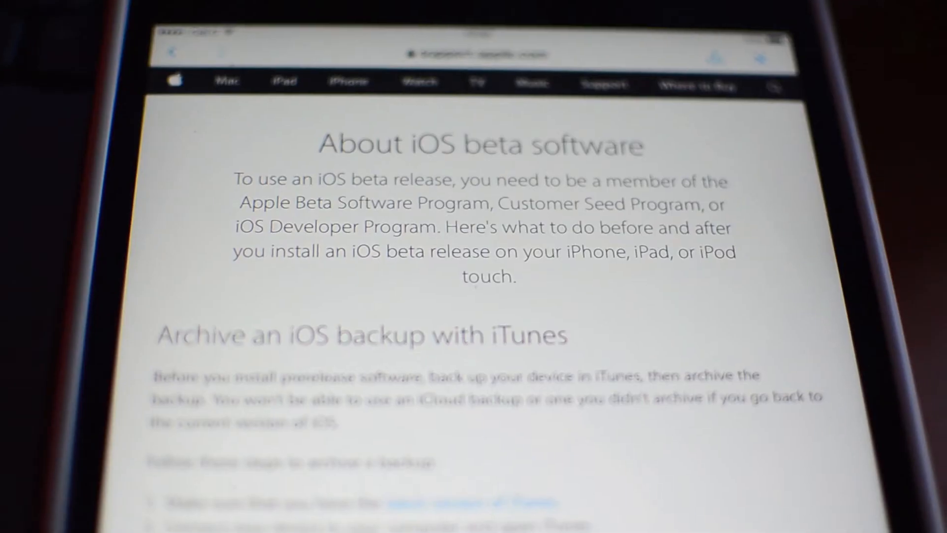
{"action": "scroll", "scroll_direction": "down", "scroll_amount": 3}
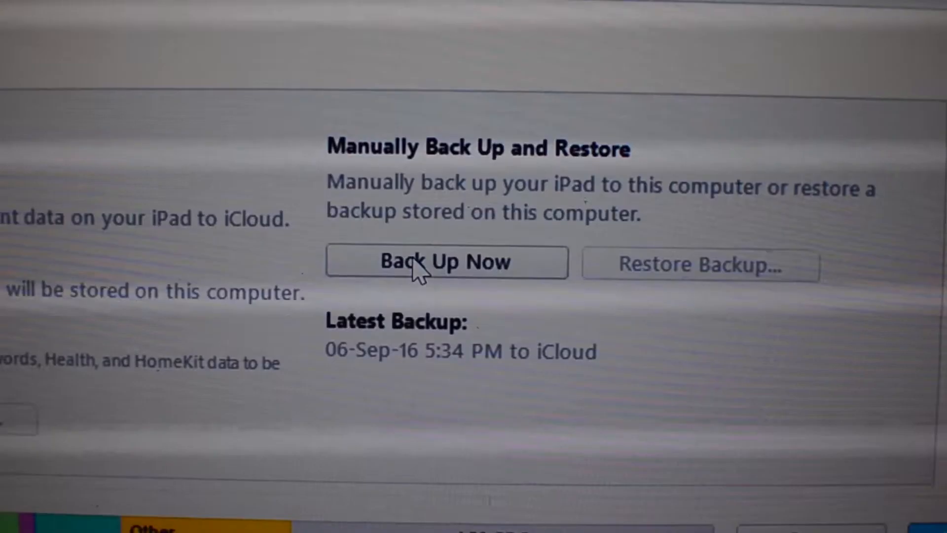
Start a manual backup of the iPad to this computer with Back Up Now
{"action": "left_click", "coordinate": [447, 262]}
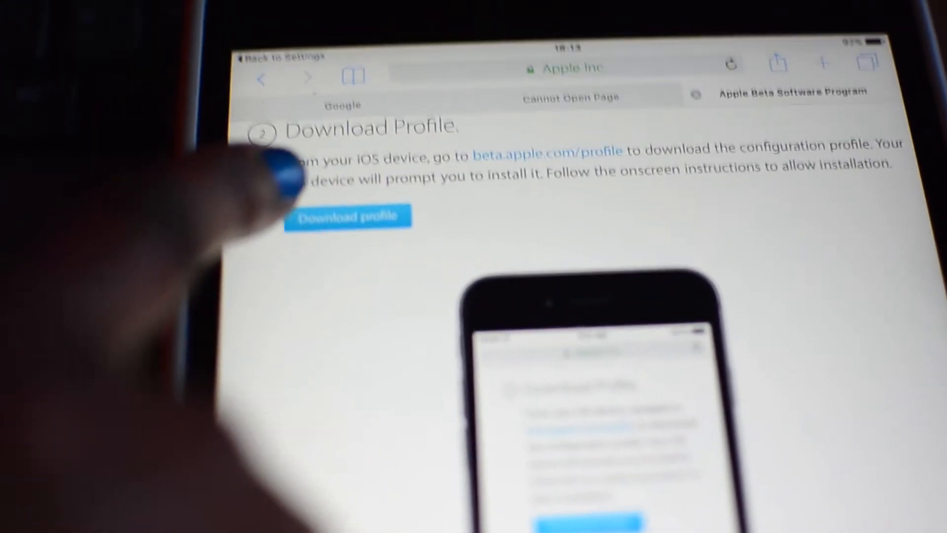
Download the iOS Beta Software Profile, install it and accept its consent terms
{"action": "left_click", "coordinate": [348, 216]}
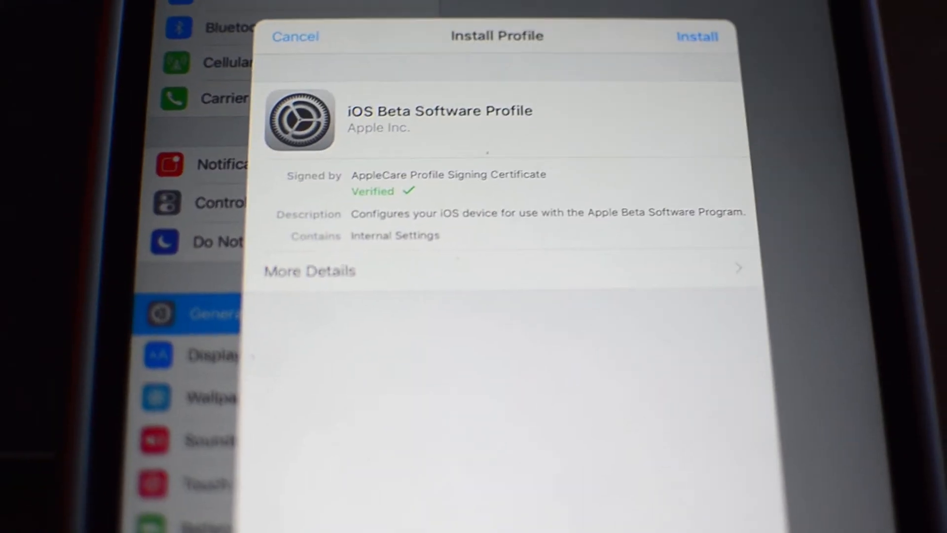
{"action": "left_click", "coordinate": [695, 37]}
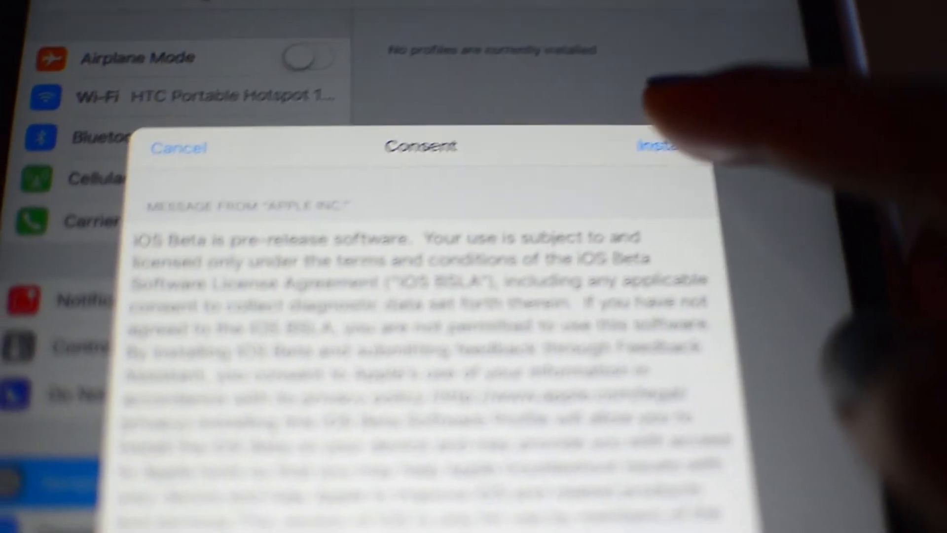
{"action": "left_click", "coordinate": [658, 147]}
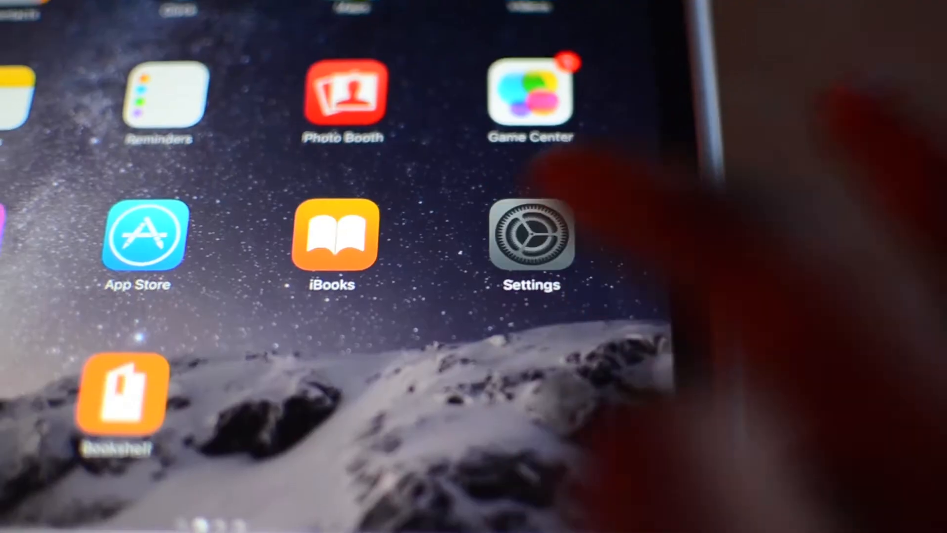
Go to General > Software Update in Settings so it checks for a new version
{"action": "left_click", "coordinate": [529, 236]}
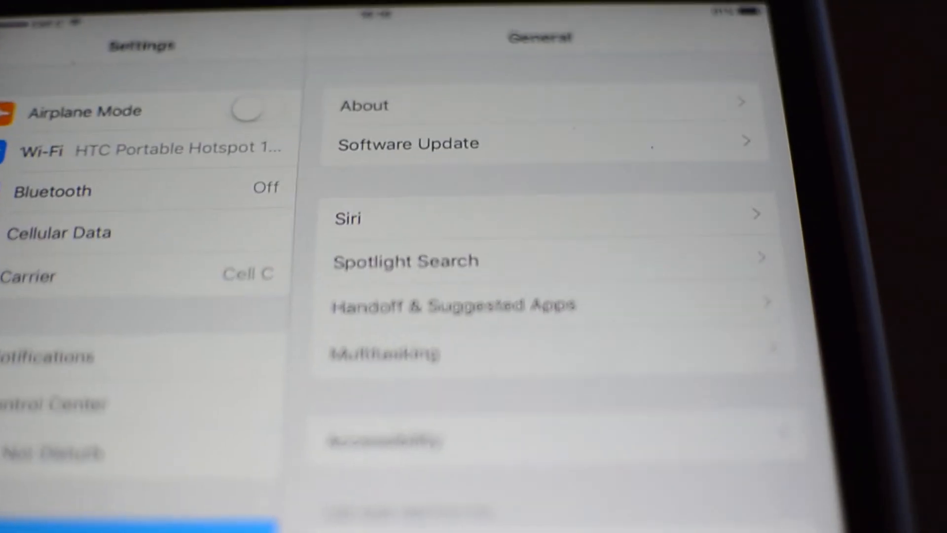
{"action": "left_click", "coordinate": [408, 143]}
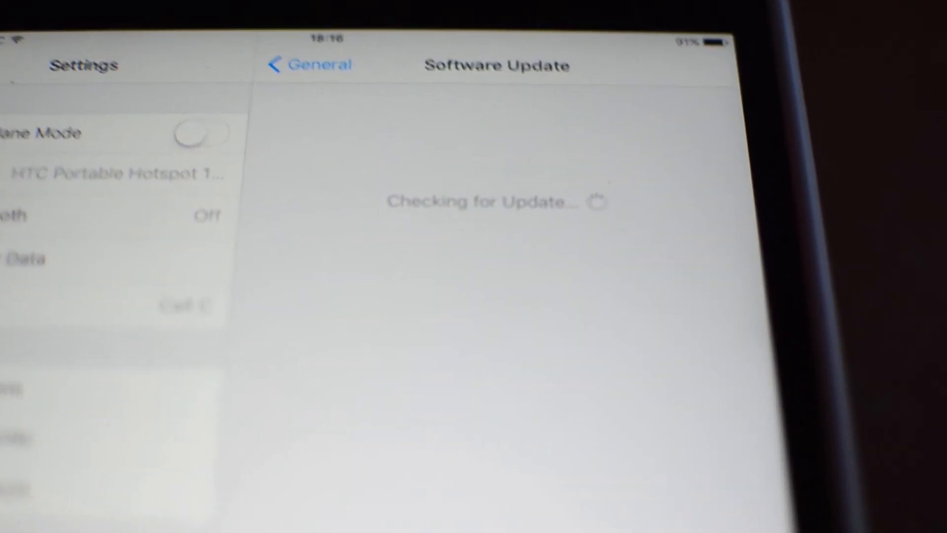